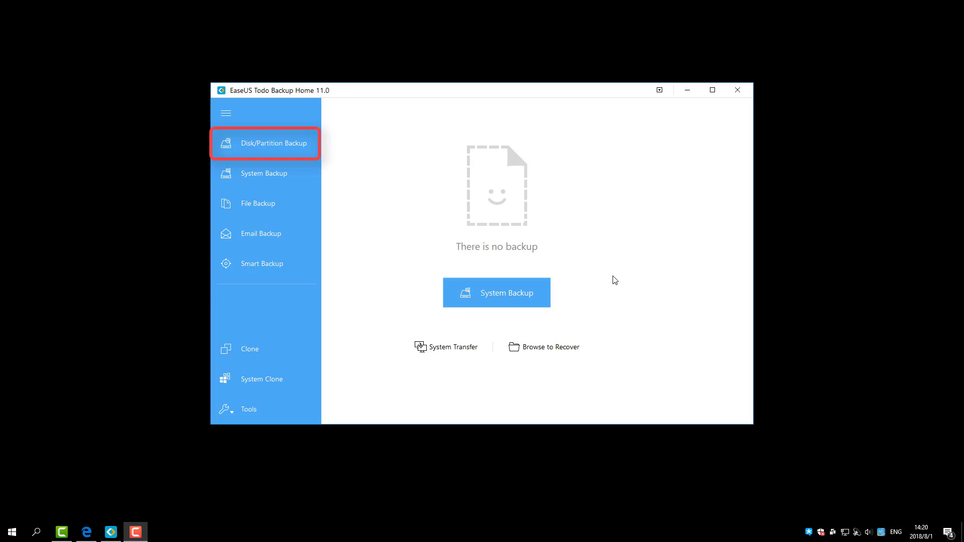
Step: Start a new Disk/Partition Backup plan from the home screen
click(264, 173)
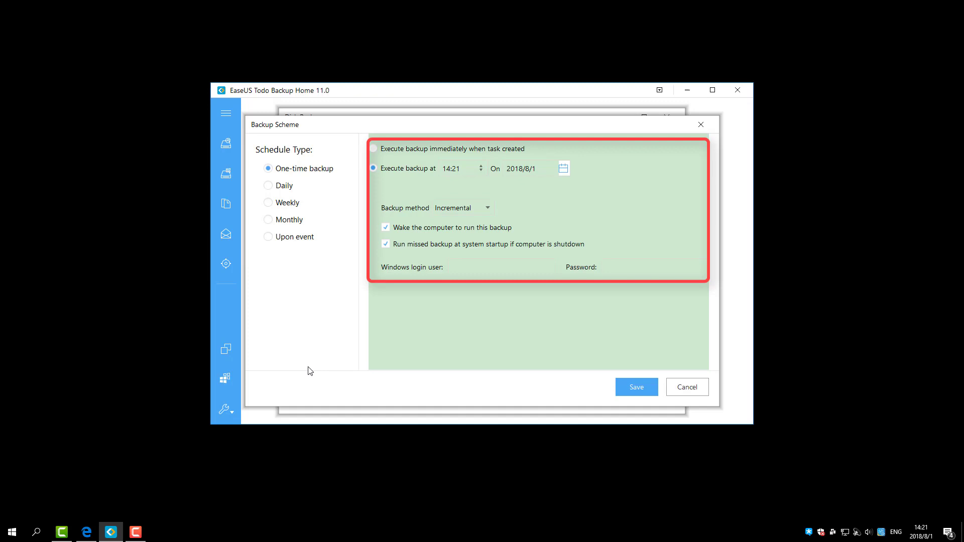
Step: Cancel the Backup Scheme, enable the image-reserve strategy (keep images 1 day), and go to Backup options
click(686, 386)
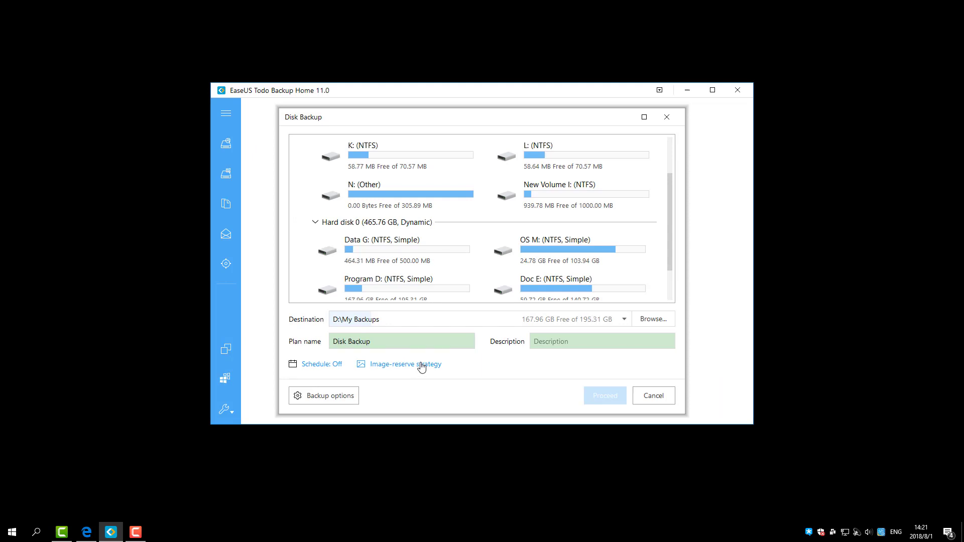
click(400, 364)
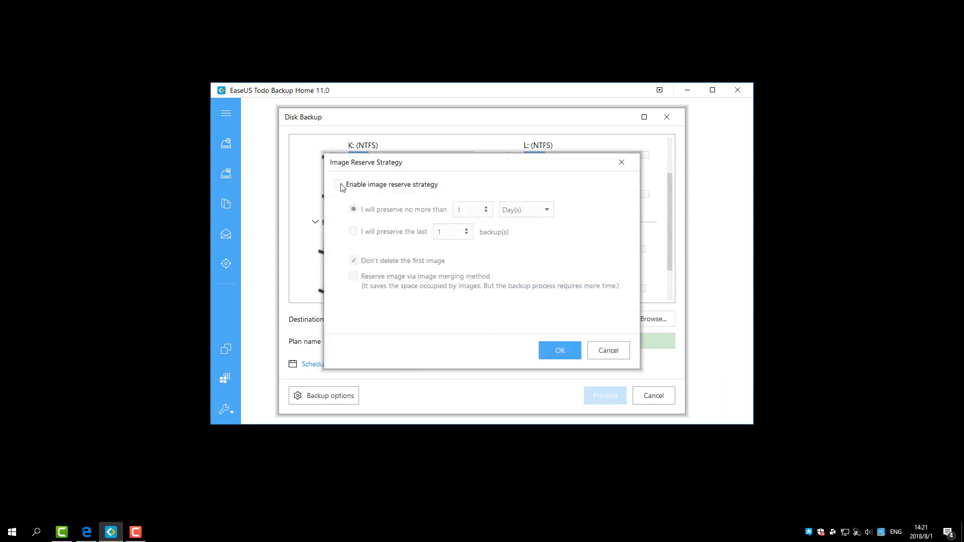
click(338, 185)
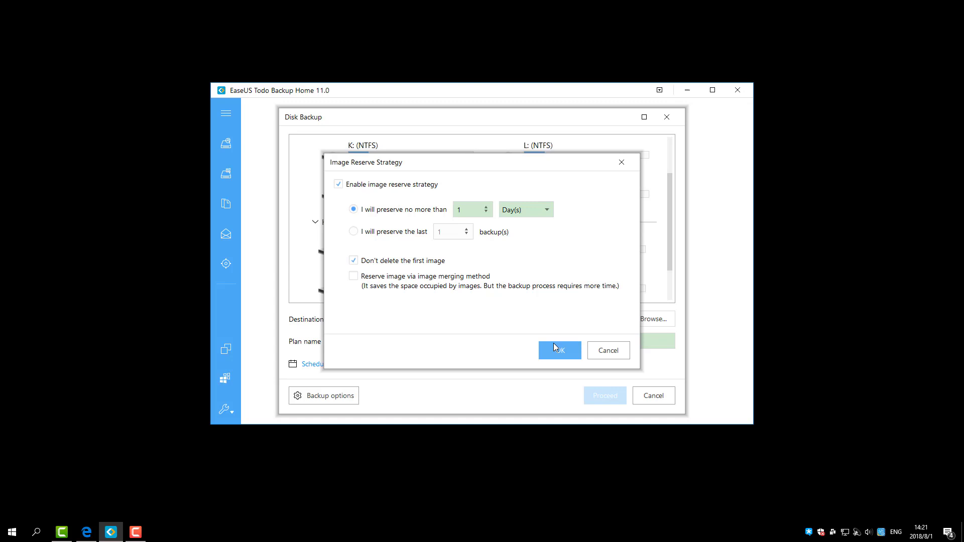
click(558, 350)
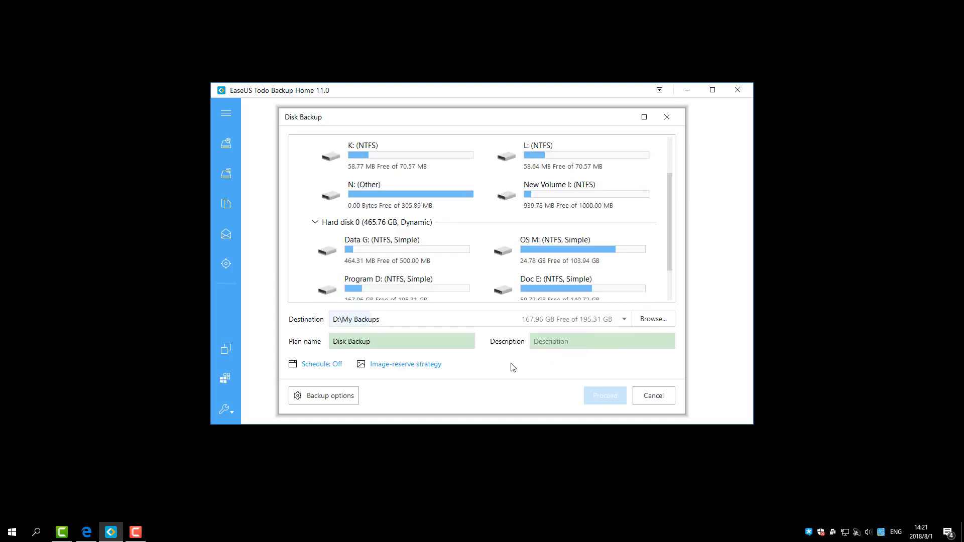
click(323, 396)
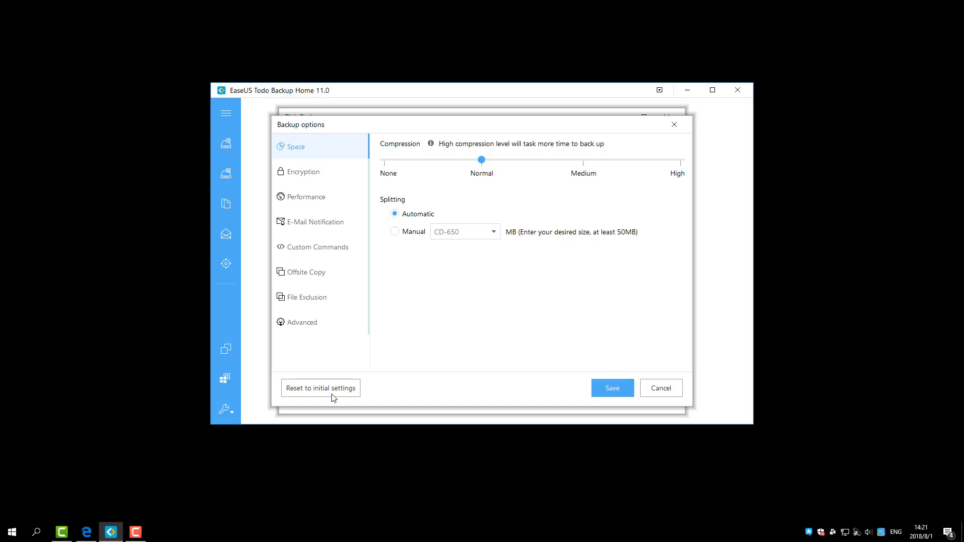
Step: Review Space, Encryption, Performance, E-Mail Notification, Custom Commands and Offsite Copy, then cancel the setup
click(319, 147)
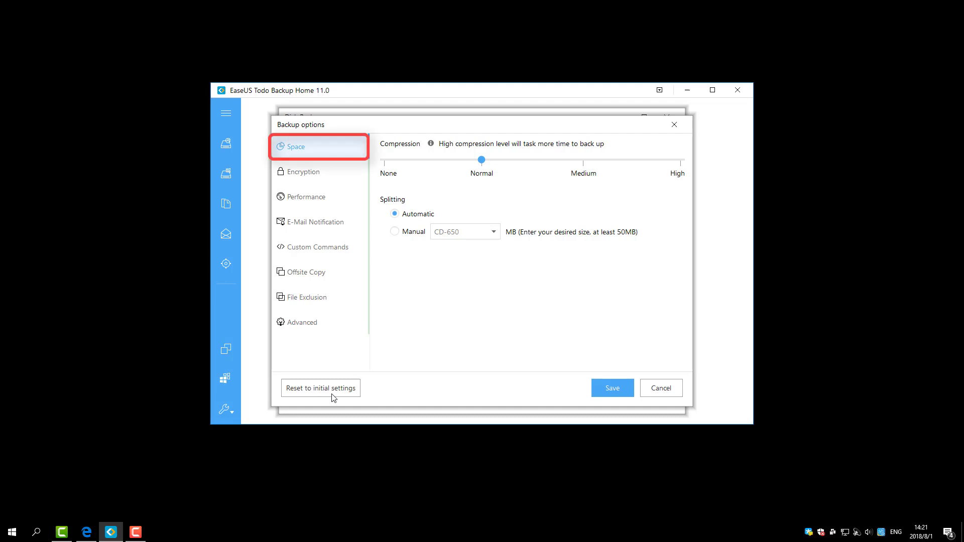
click(302, 172)
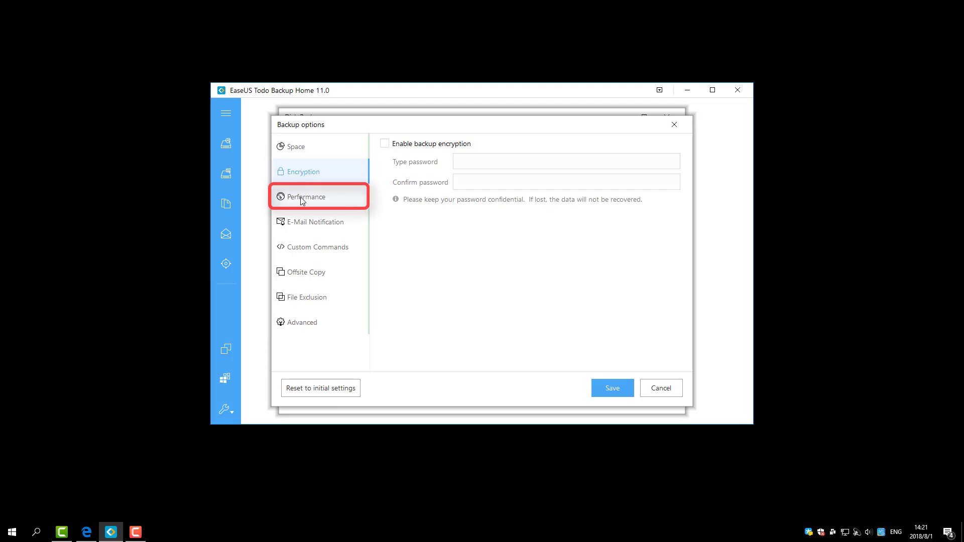
click(306, 196)
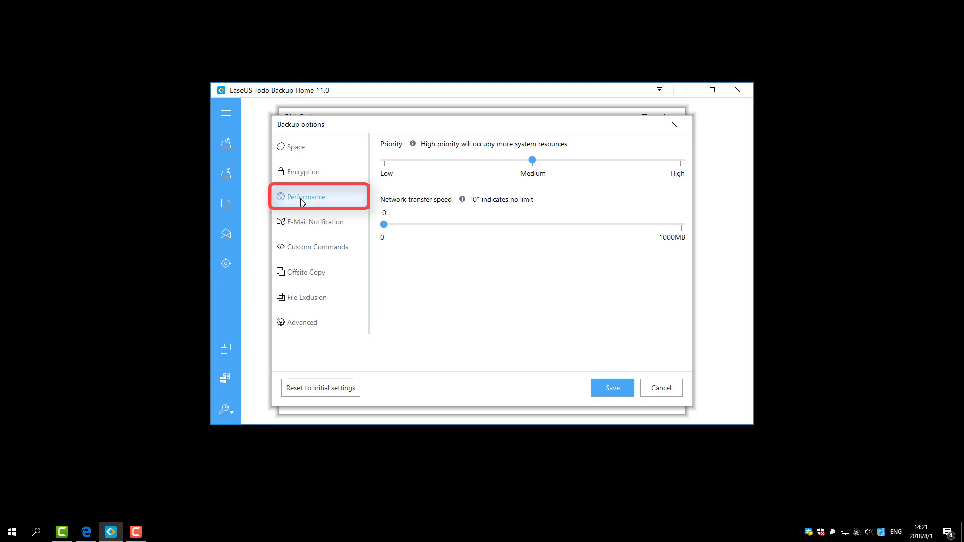
click(315, 221)
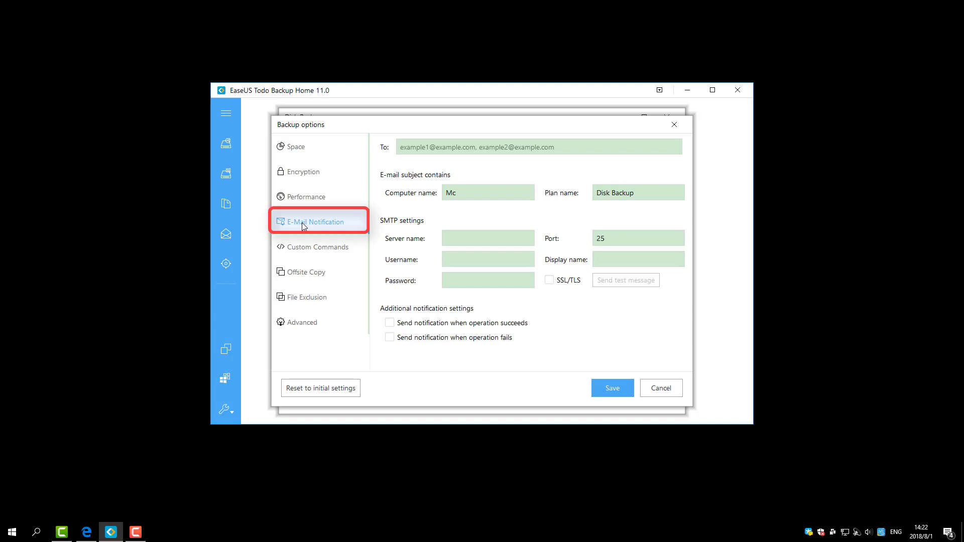
click(318, 247)
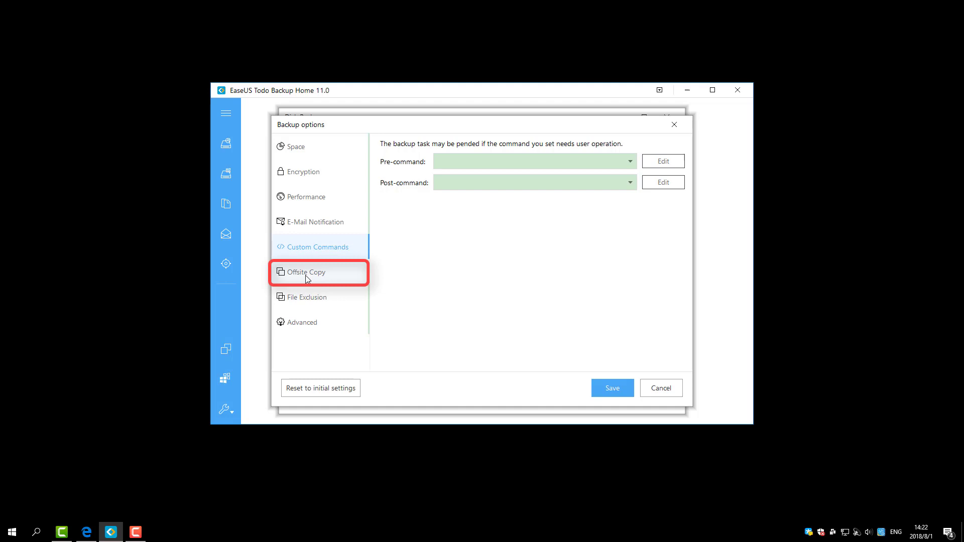
click(305, 272)
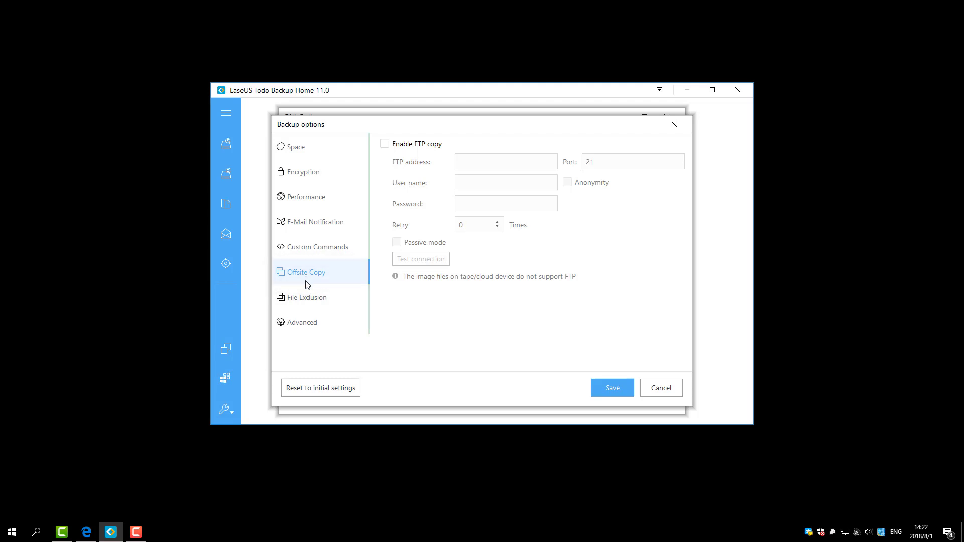
click(307, 297)
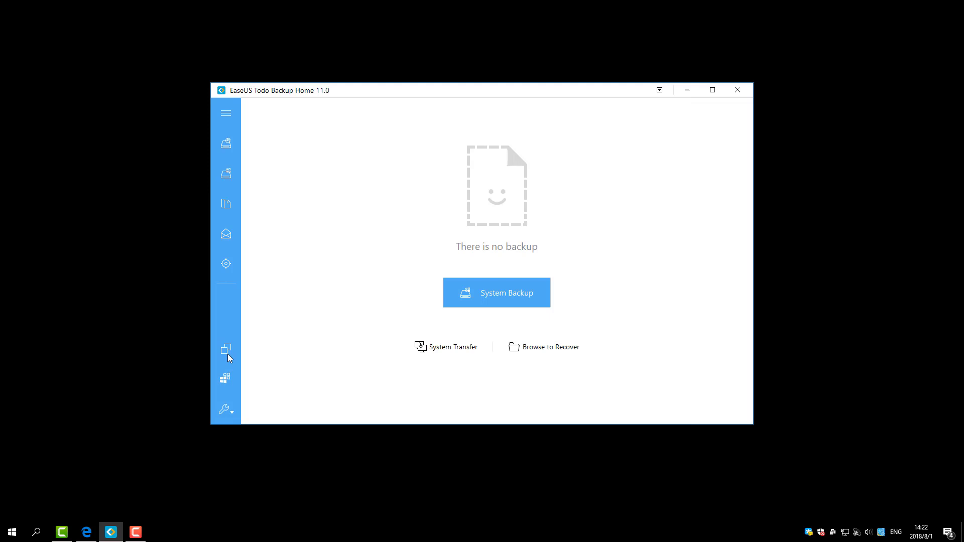
Step: Start a Clone and select all of Hard disk 1 as the source
click(226, 350)
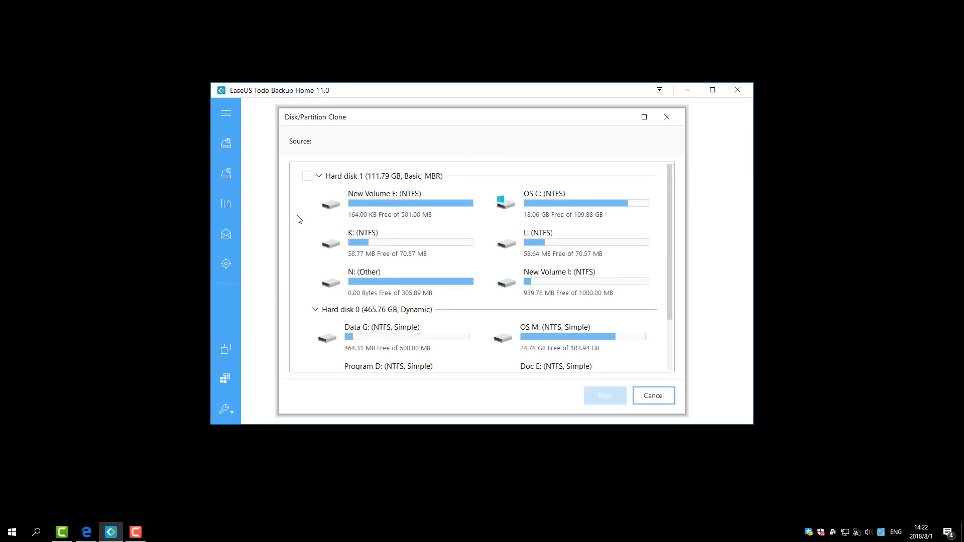
click(307, 176)
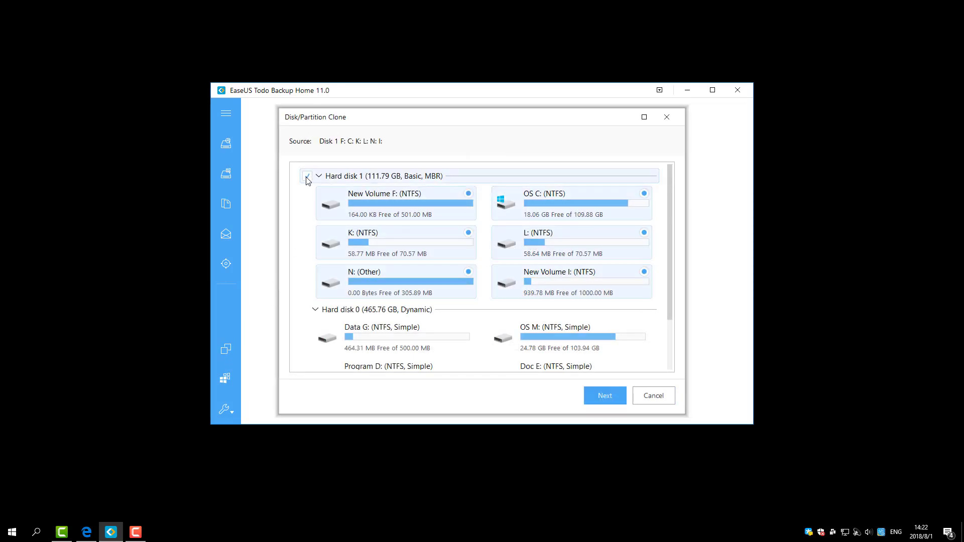
scroll(down, 3)
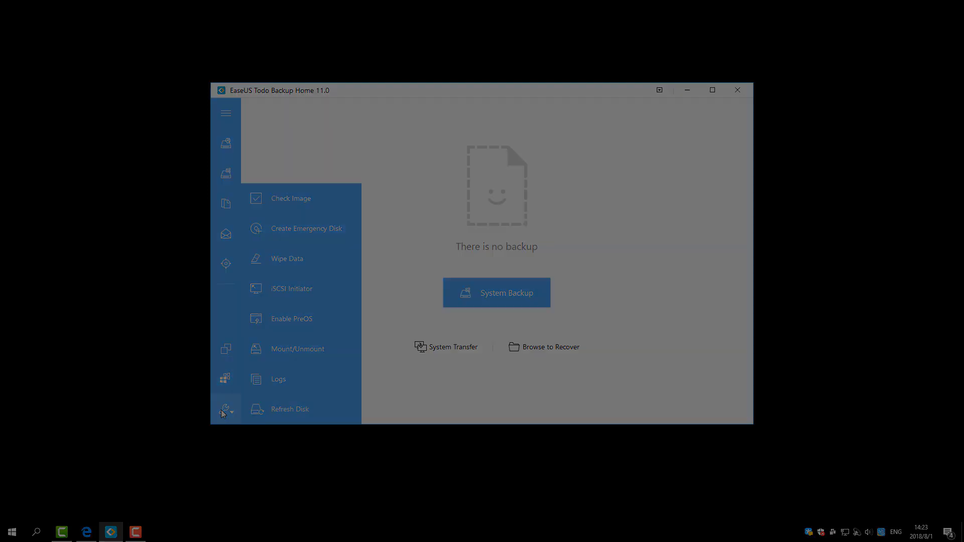
Step: View Settings from the title-bar menu, then show the About window with version 11.0.0.0
click(659, 91)
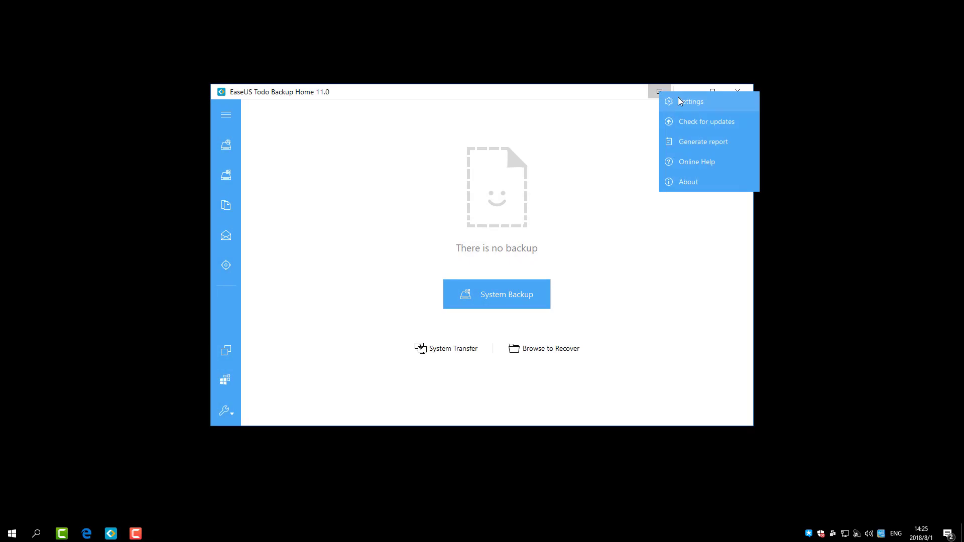
click(691, 102)
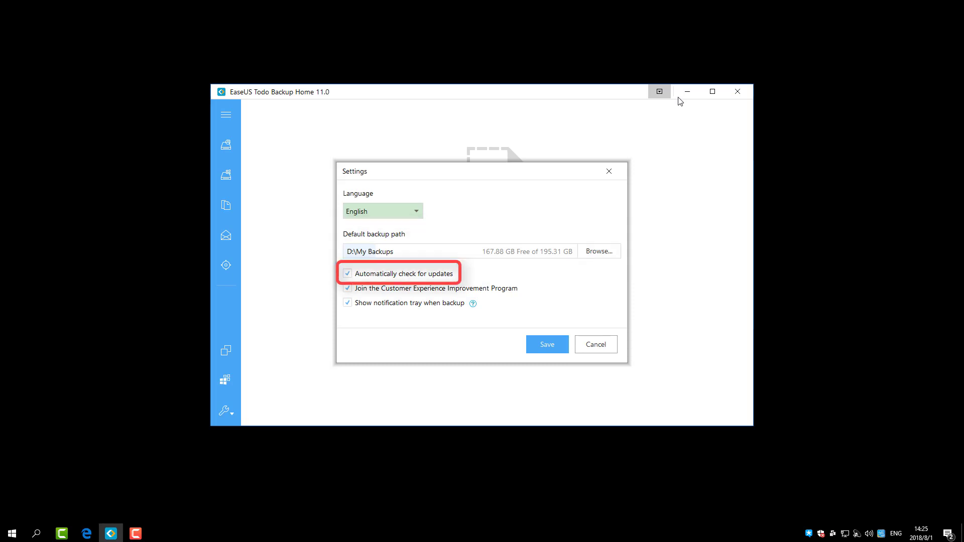
click(659, 92)
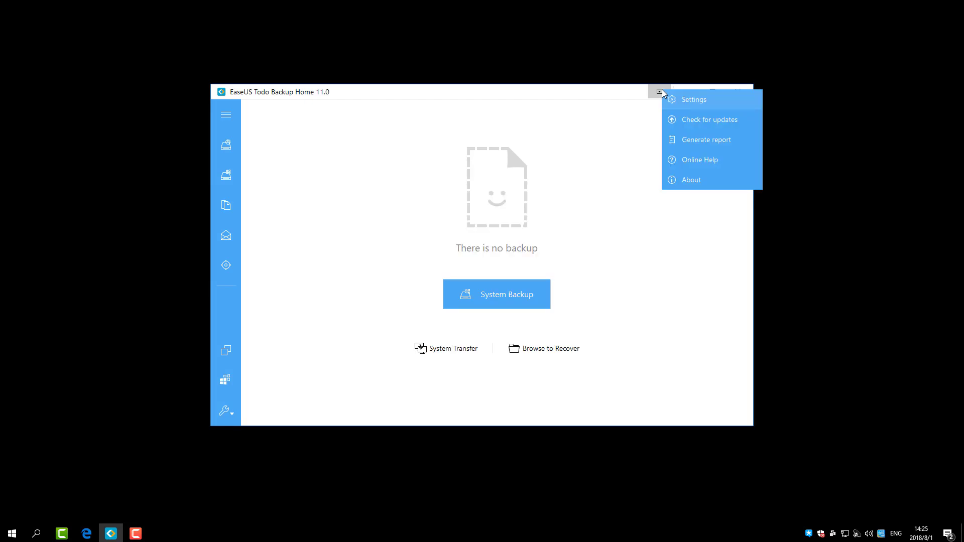
click(691, 179)
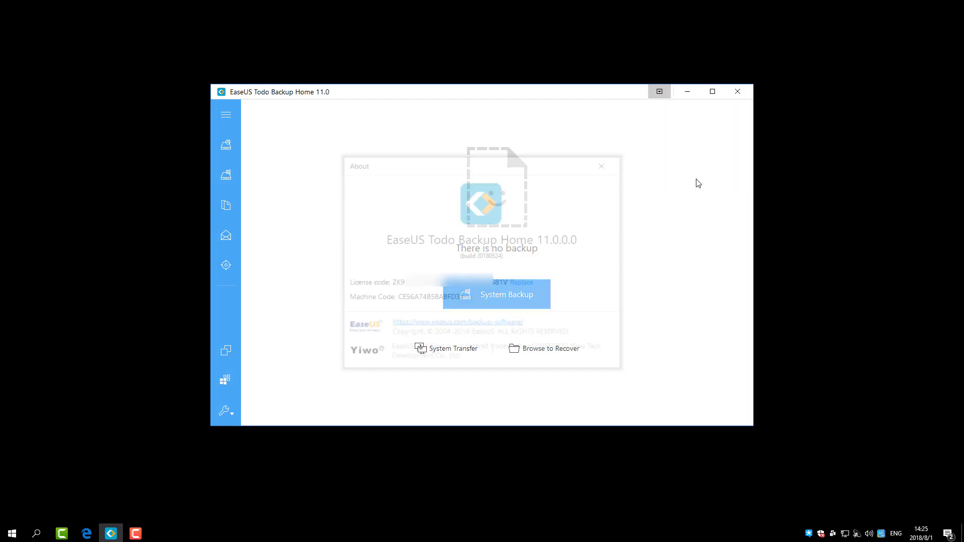